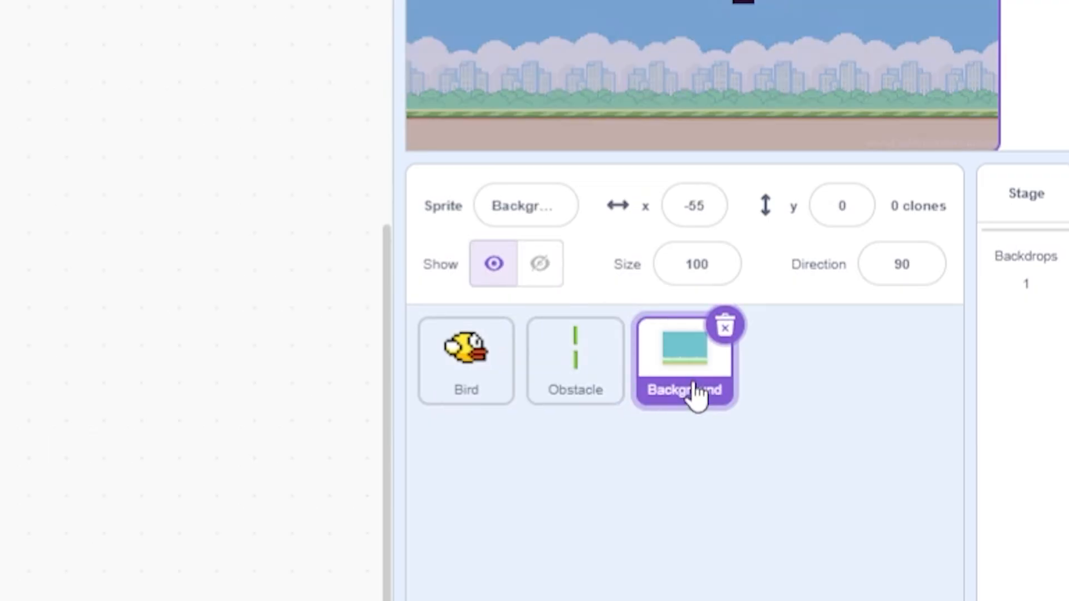
# Select the Bird sprite so its script area is ready for the game code
pyautogui.click(466, 361)
pyautogui.write('Y Veloca')
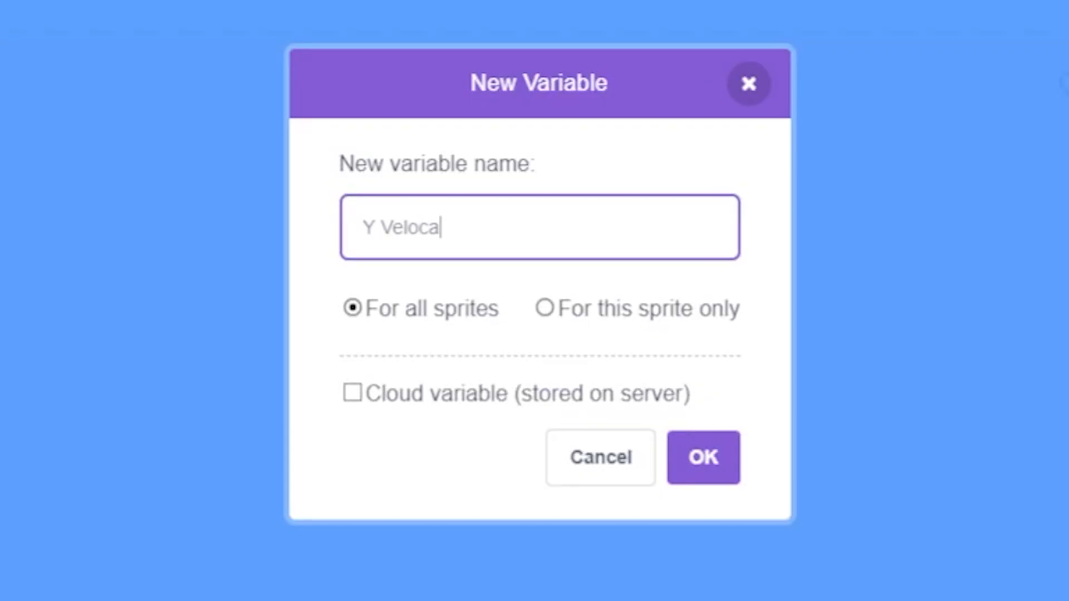
# Confirm the new Y Velocatiy variable and have the forever loop change it by 1 each frame
pyautogui.click(703, 458)
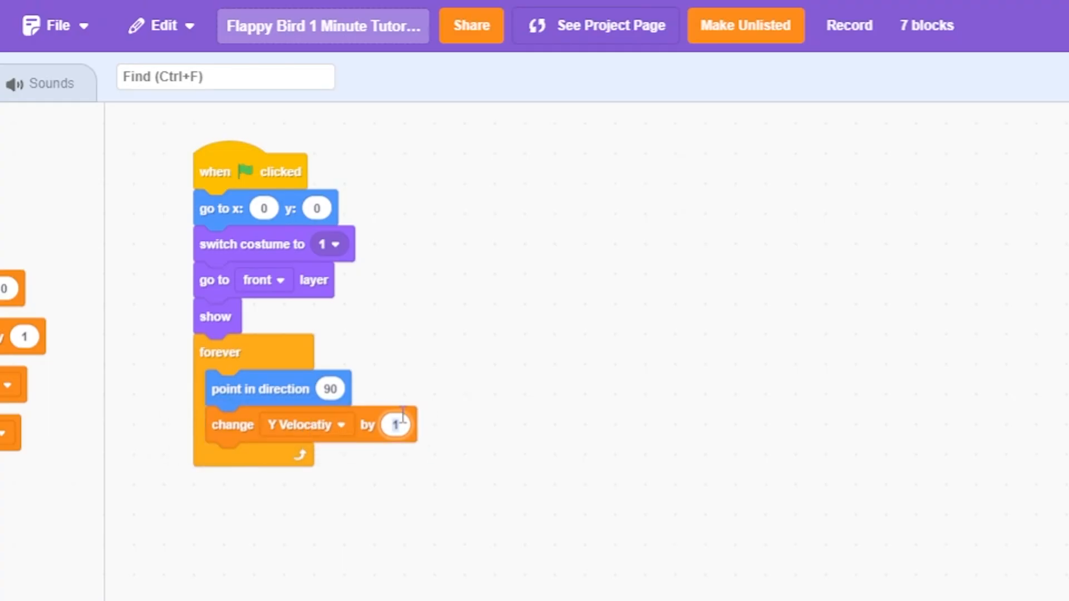
pyautogui.click(247, 460)
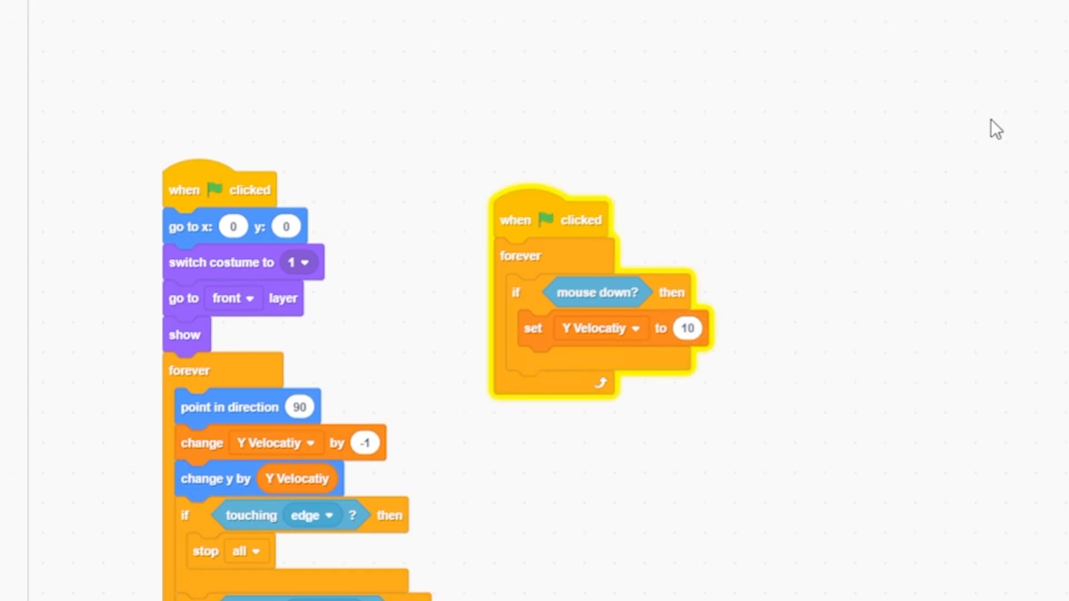
pyautogui.moveTo(556, 221)
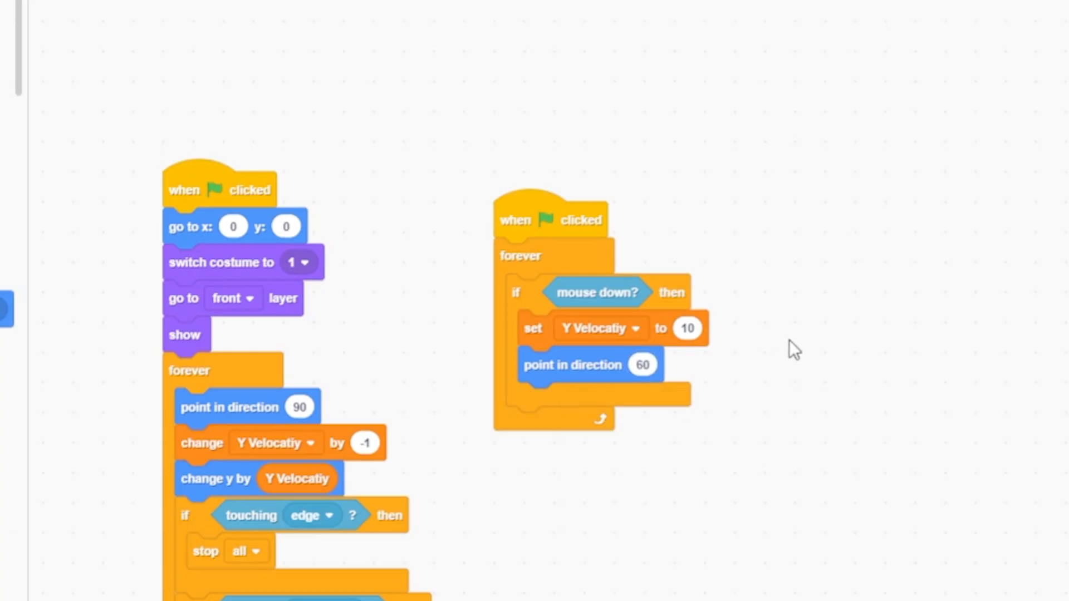
pyautogui.moveTo(754, 448)
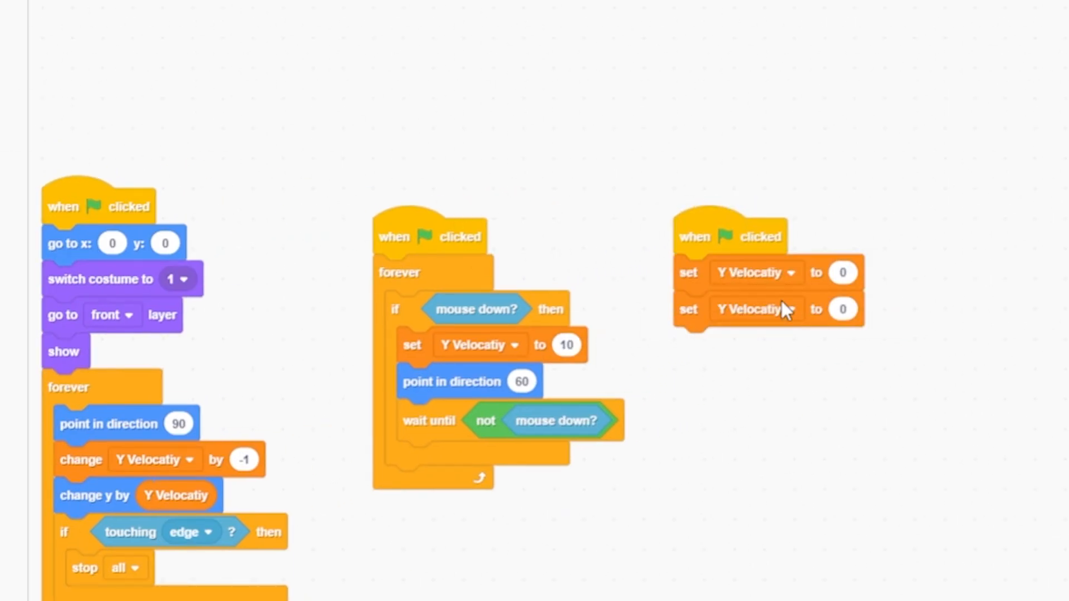
# Point the second reset block at the Y Velocatiy variable so velocity starts at 0
pyautogui.click(755, 309)
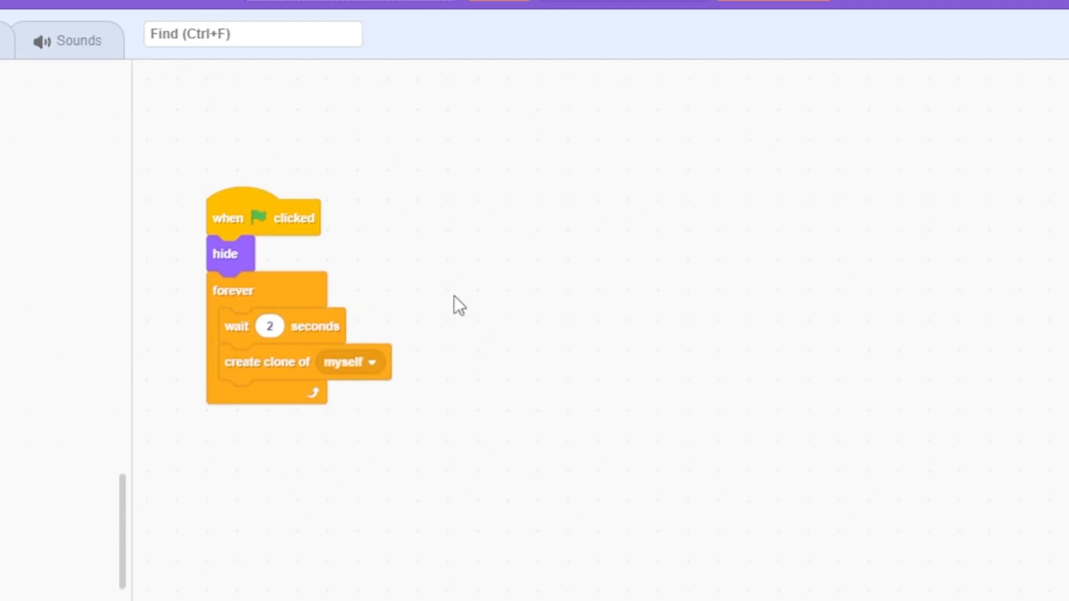
pyautogui.moveTo(149, 289)
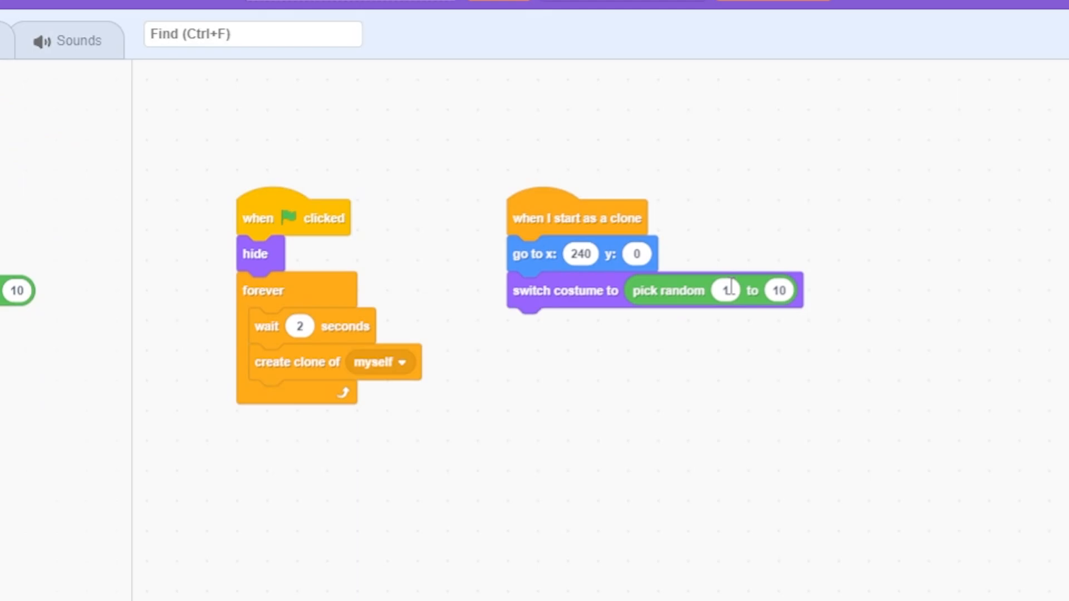
# Review the Obstacle's pipe costumes to confirm the random pick runs 1 to 3
pyautogui.click(122, 13)
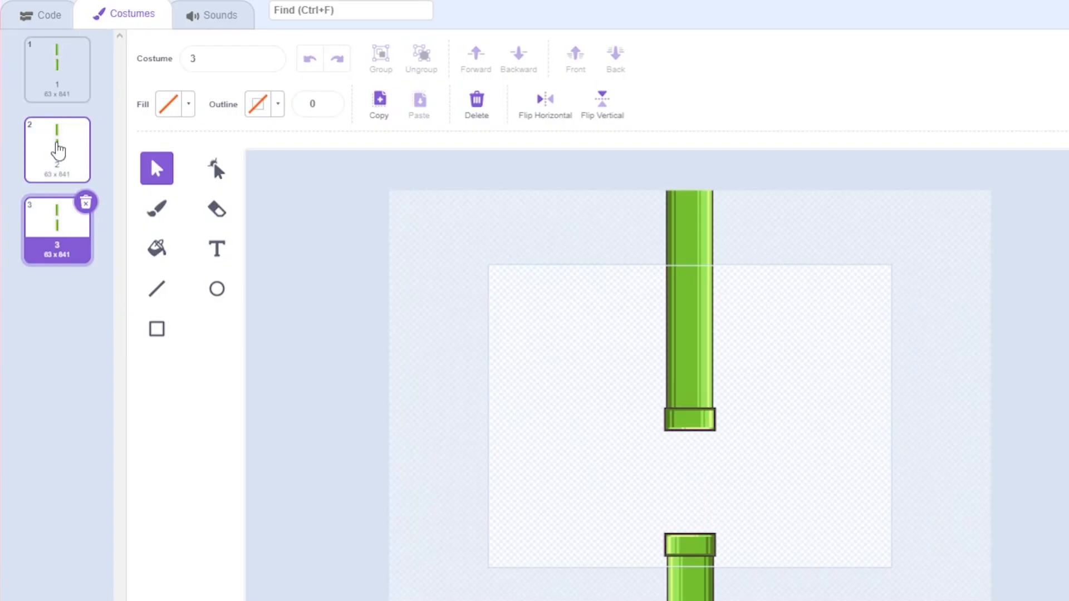
pyautogui.click(39, 14)
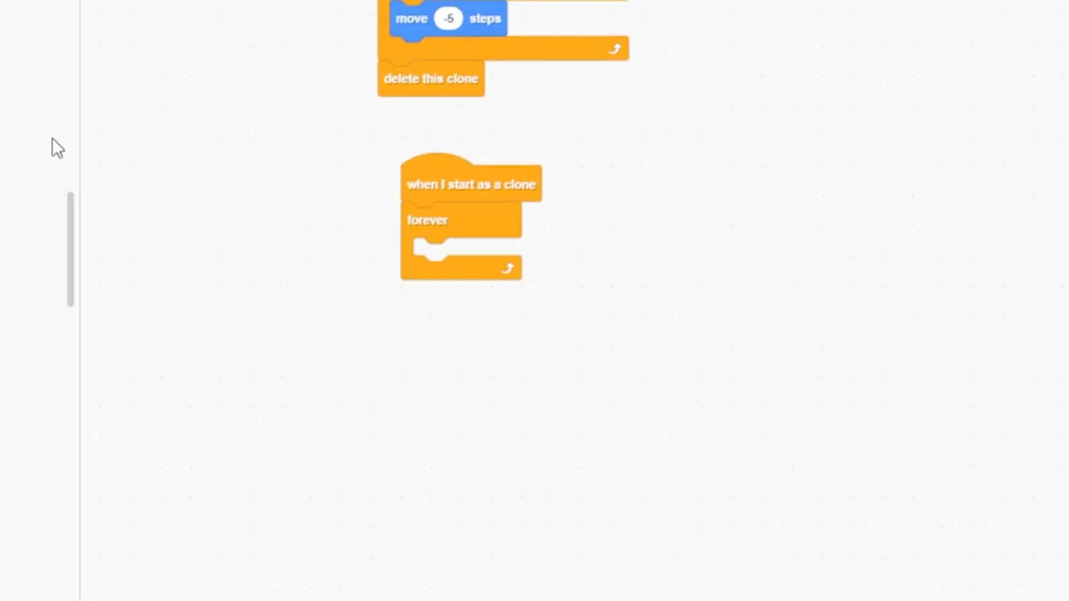
# Compare the Bird's x position against the pipe's so the clone can add 1 to Score
pyautogui.click(517, 257)
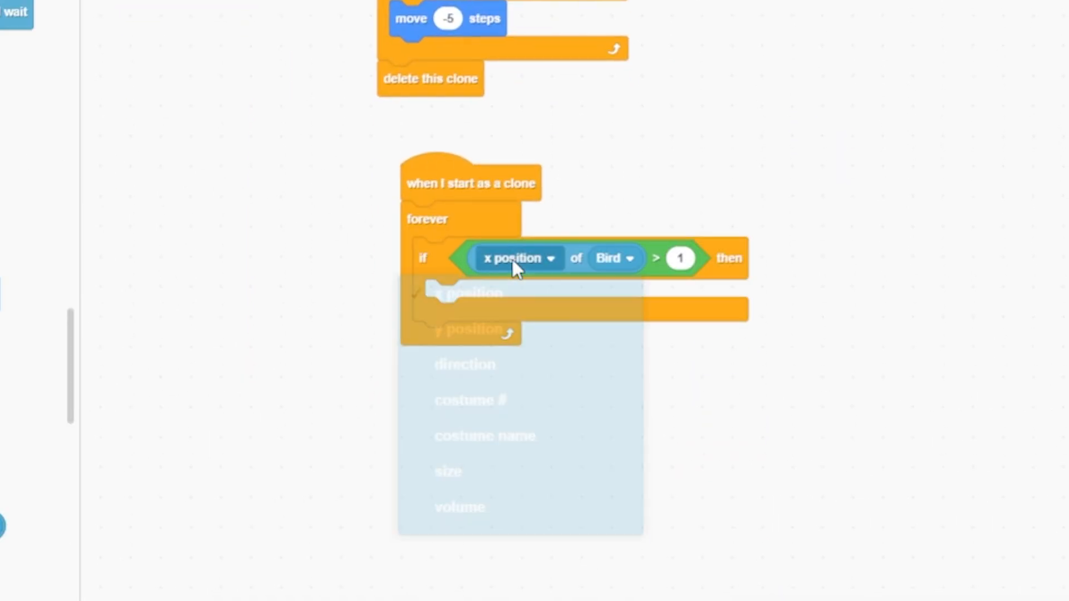
pyautogui.click(459, 293)
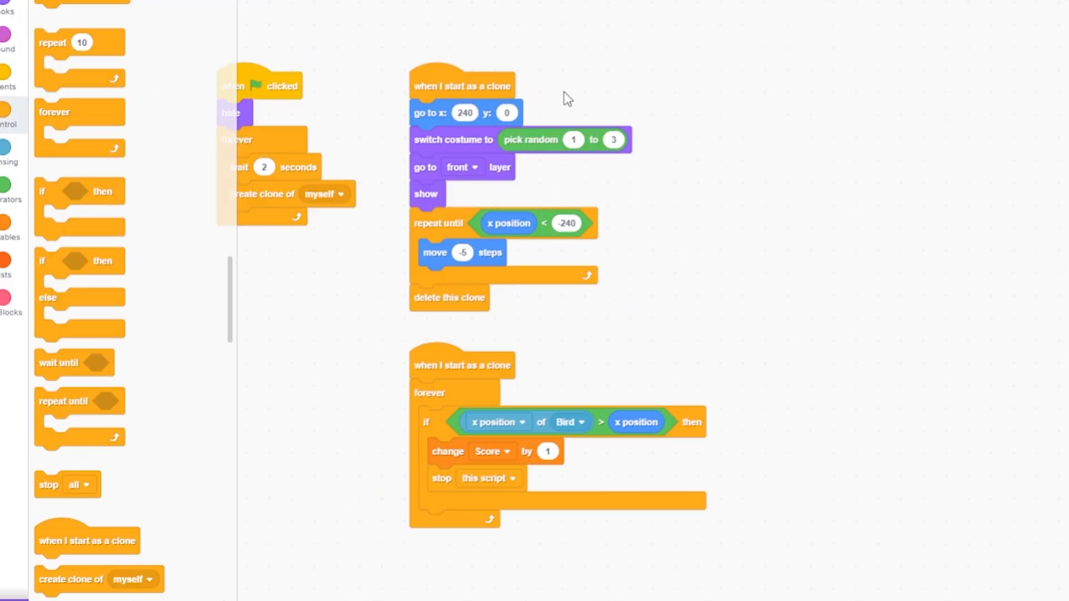
pyautogui.moveTo(462, 286)
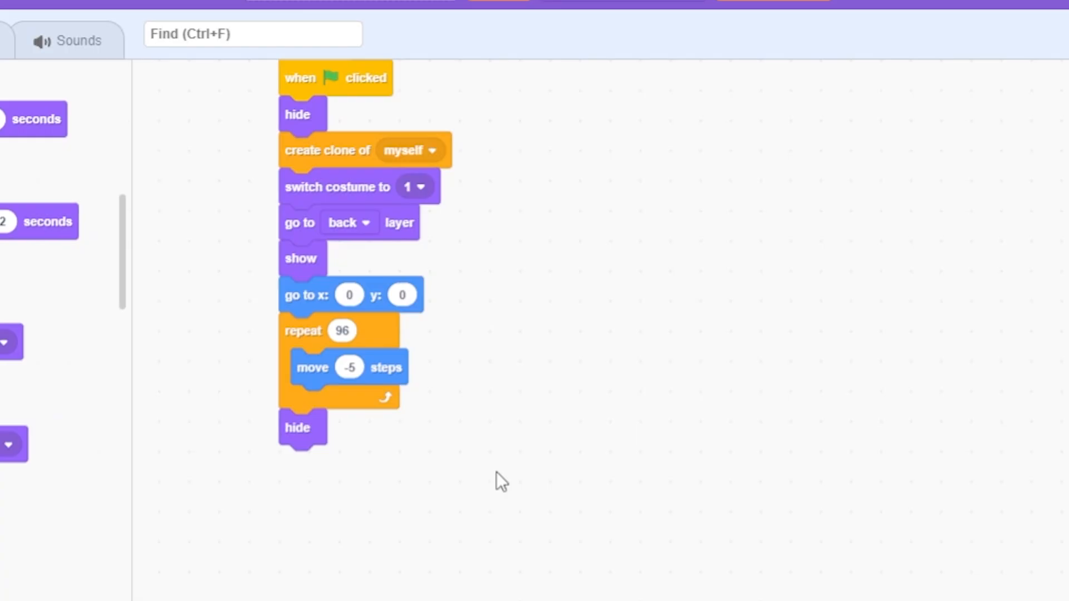
# Scroll the clone script to add its second repeat-96 slide and final delete this clone
pyautogui.scroll(-3)
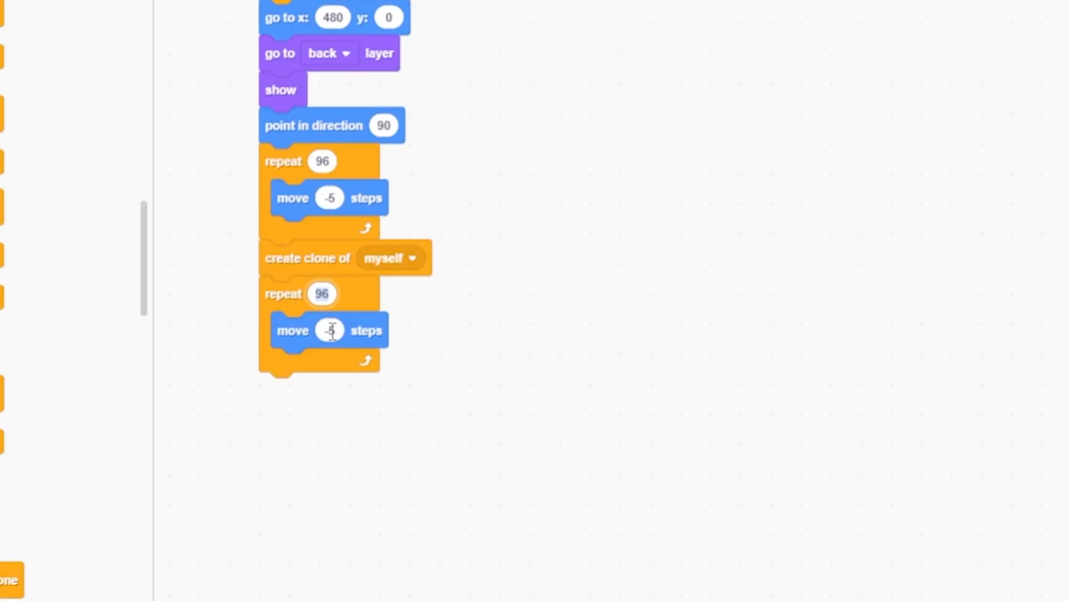
pyautogui.scroll(-3)
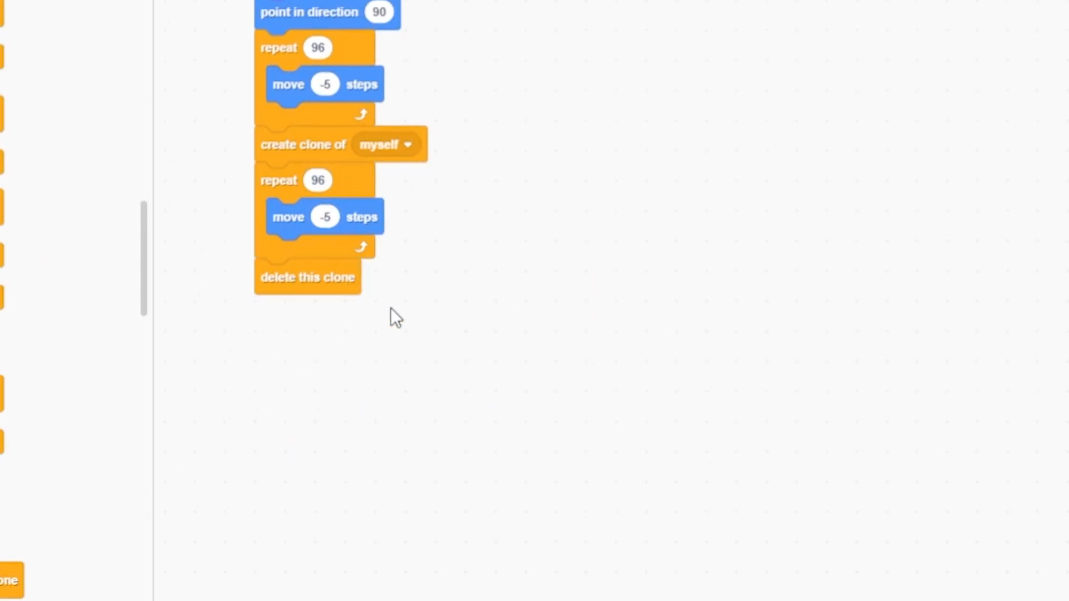